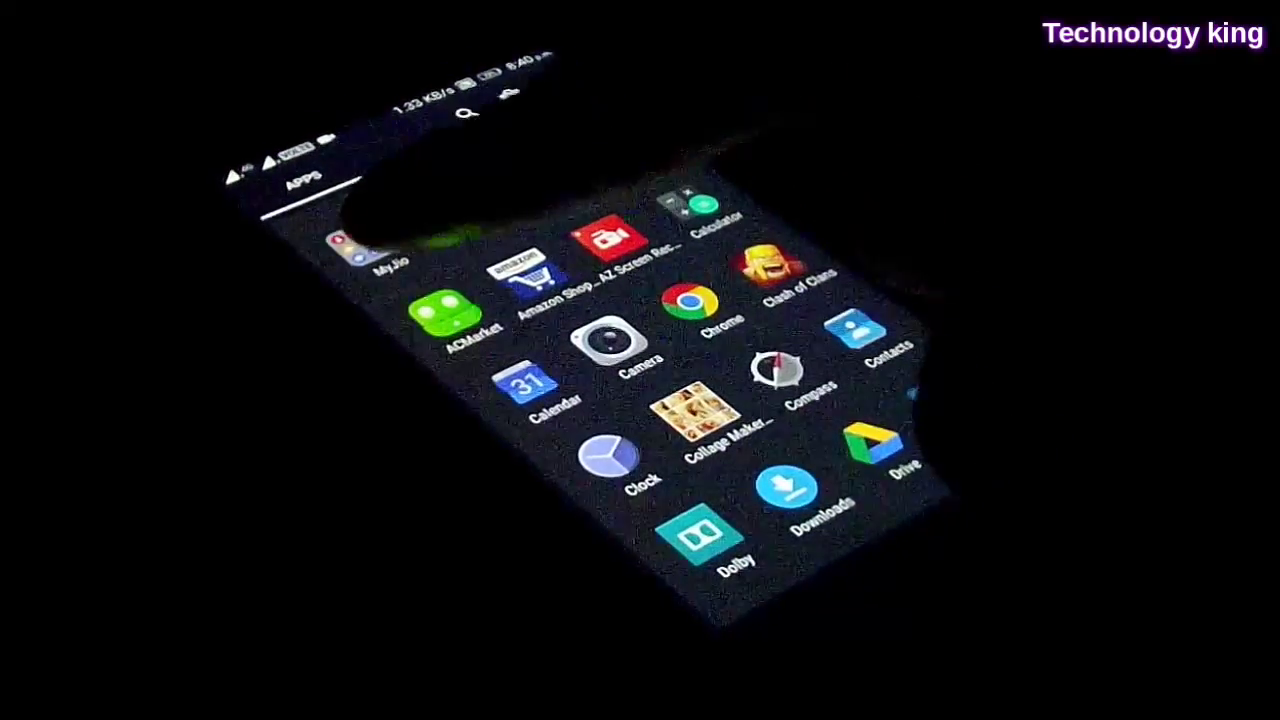
Step: Expand the notification shade to reveal the quick settings panel from the app drawer
{"action": "left_click", "coordinate": [345, 248]}
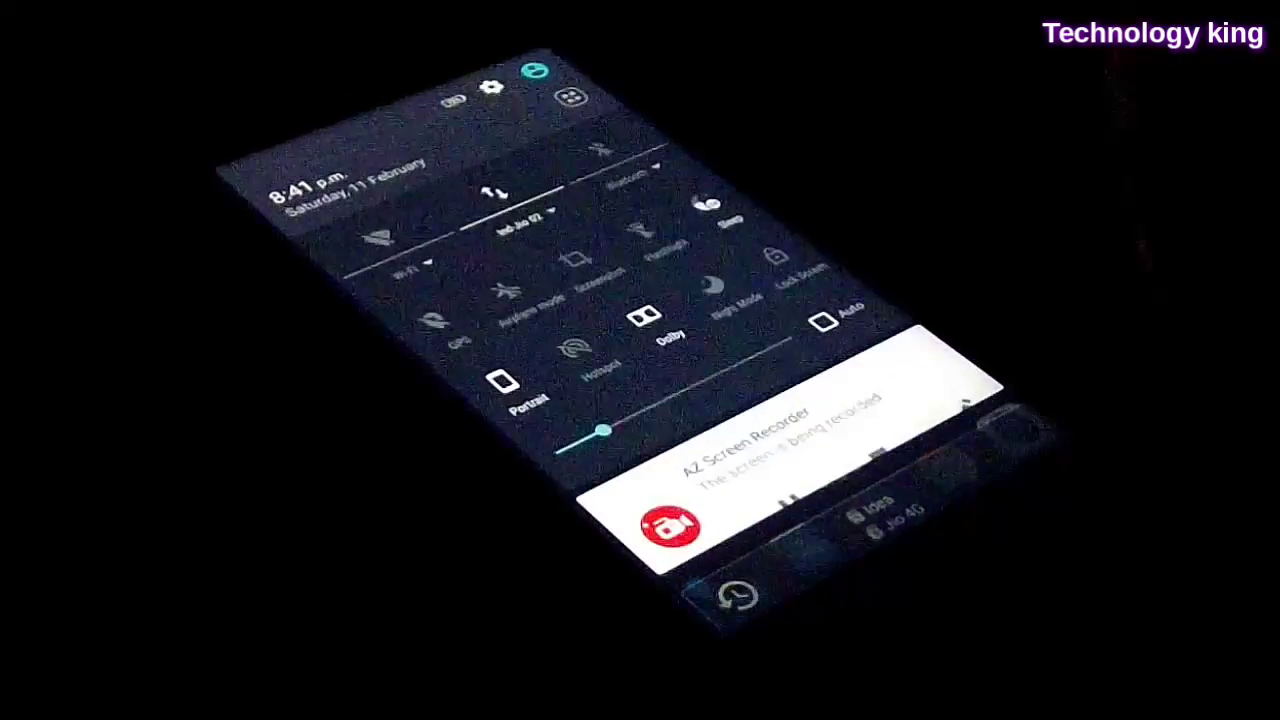
Step: Go from quick settings into Settings and on to the Date & time page
{"action": "left_click", "coordinate": [492, 88]}
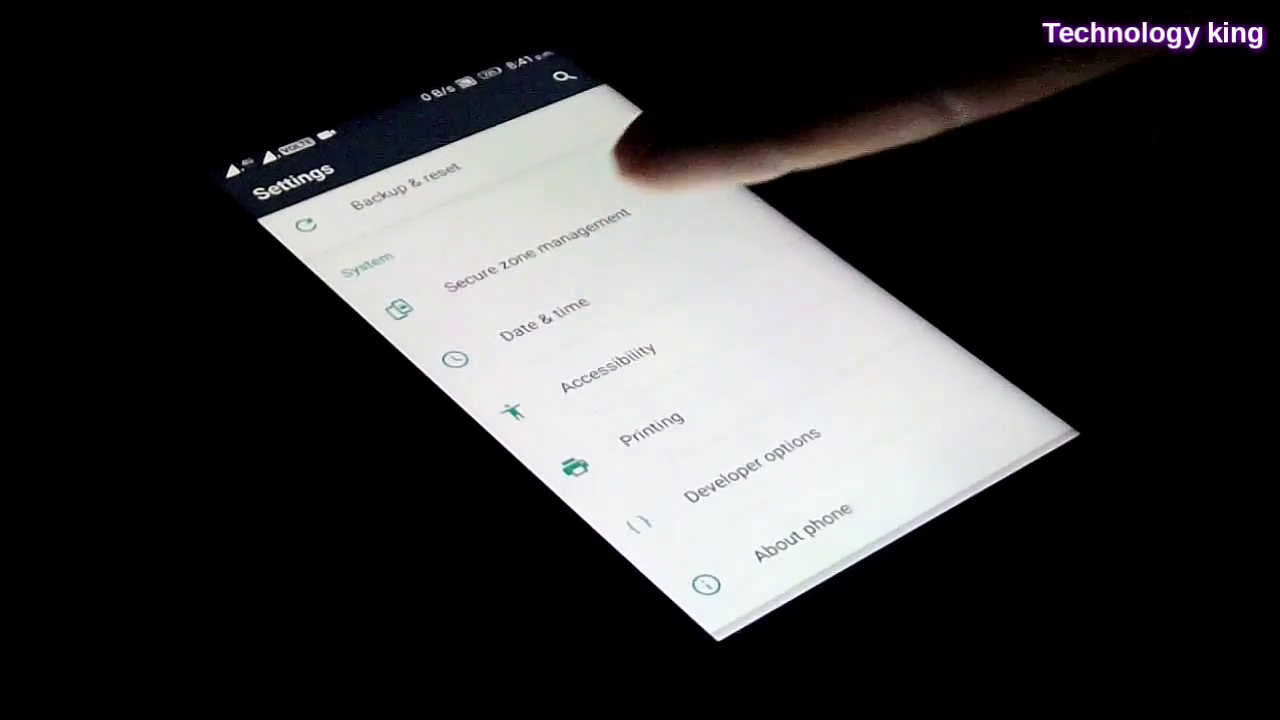
{"action": "left_click", "coordinate": [536, 320]}
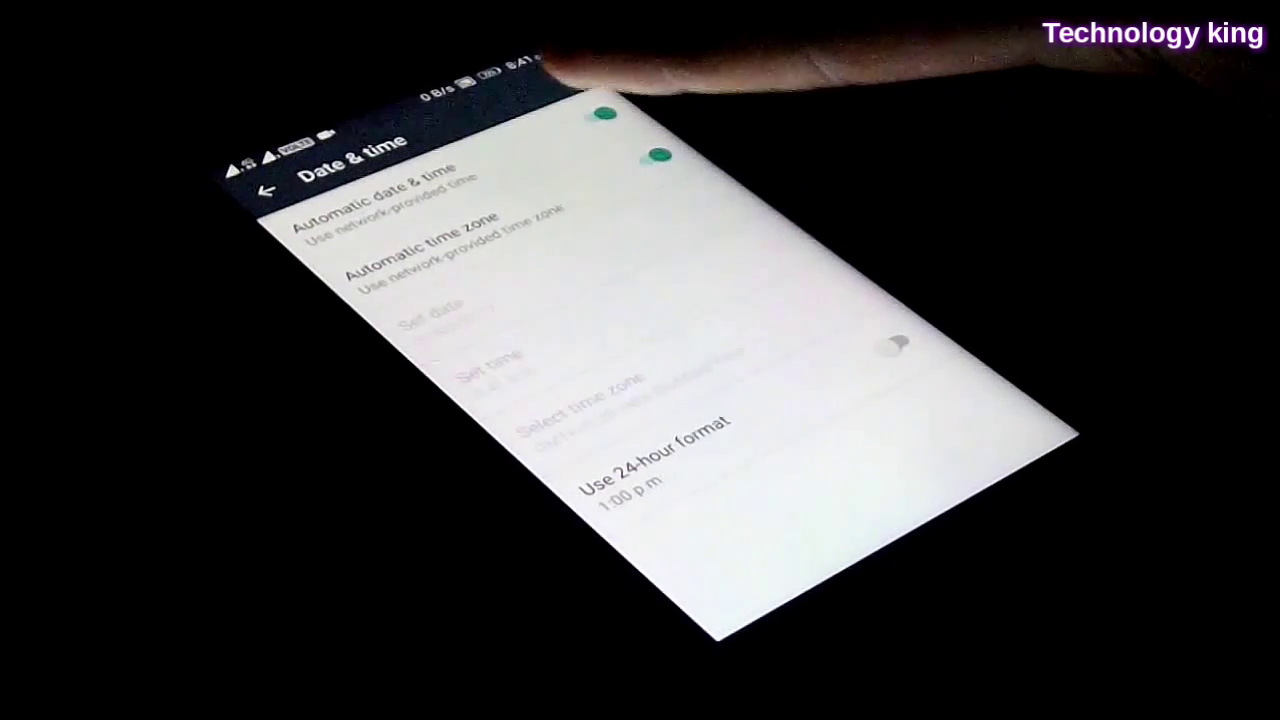